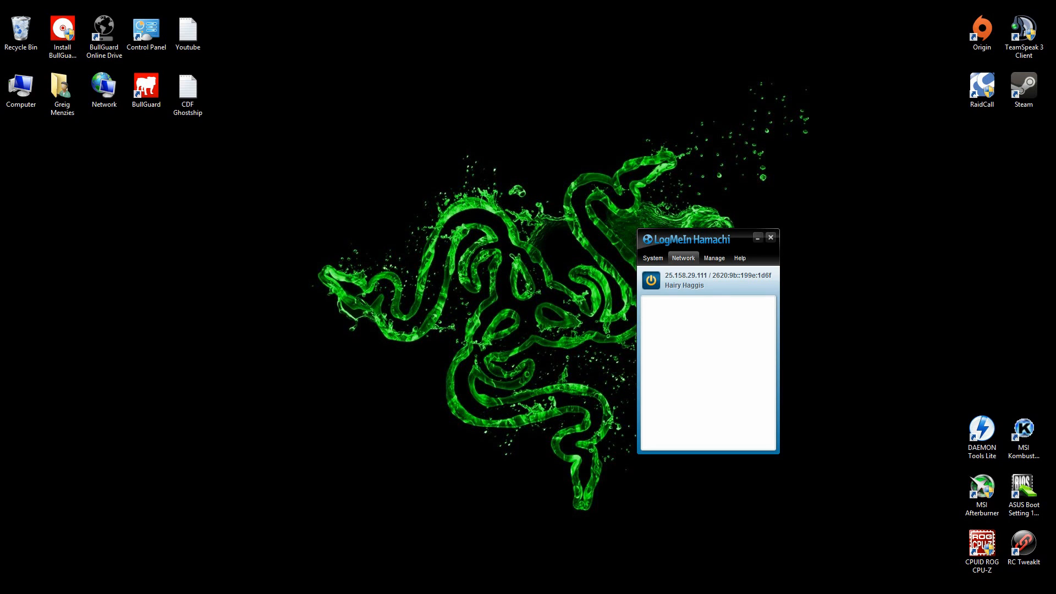
- Drag the Hamachi window's corner to enlarge the client window
{"action": "left_click_drag", "start_coordinate": [687, 238], "coordinate": [711, 234]}
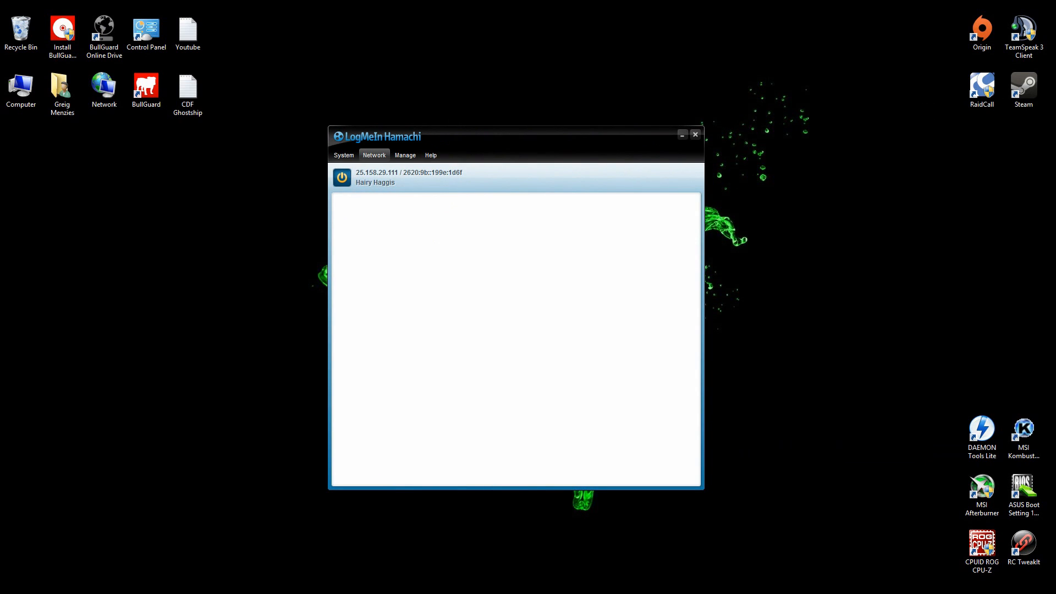
- Start a new Hamachi network with the network ID HairyHaggis
{"action": "left_click", "coordinate": [374, 155]}
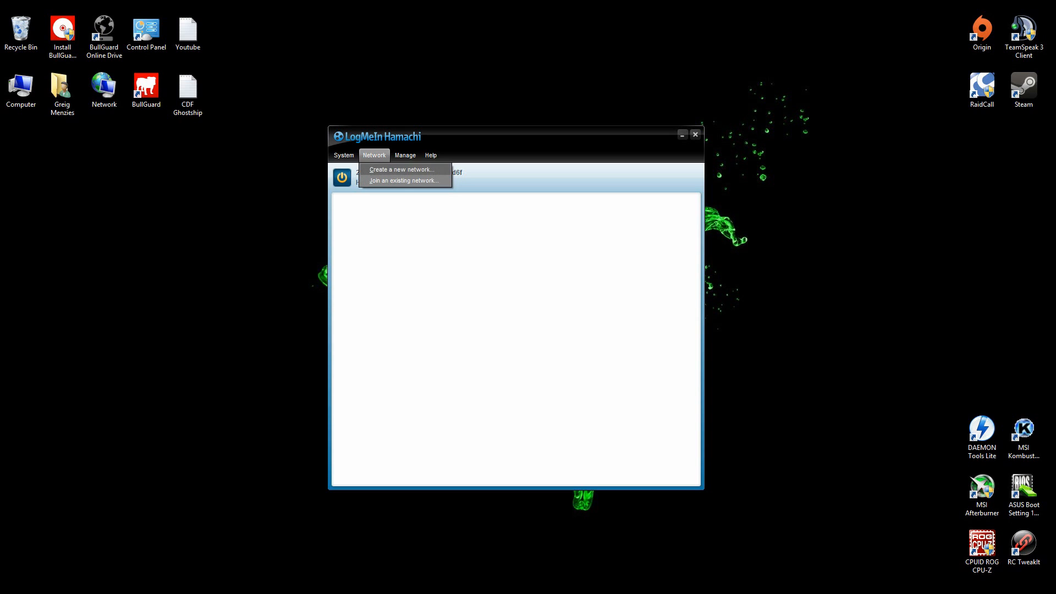
{"action": "left_click", "coordinate": [401, 169]}
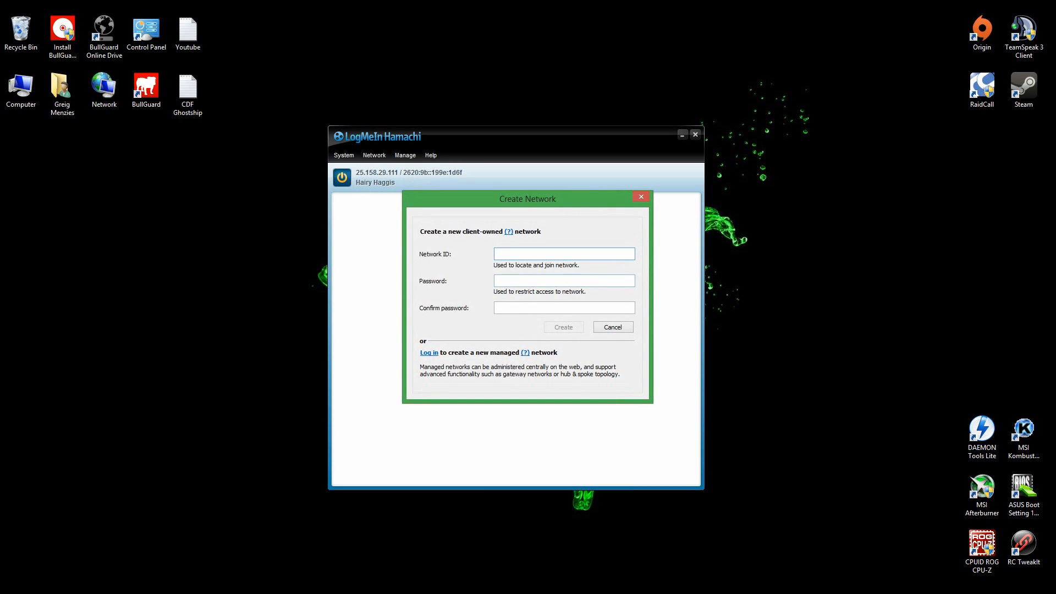
{"action": "left_click", "coordinate": [563, 253]}
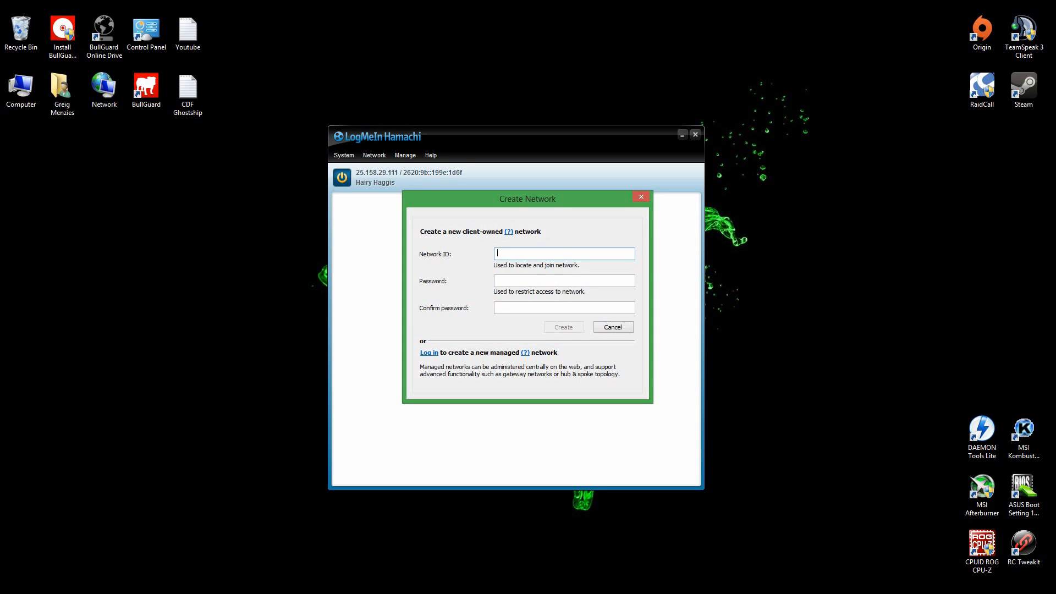
{"action": "type", "text": "Hairy"}
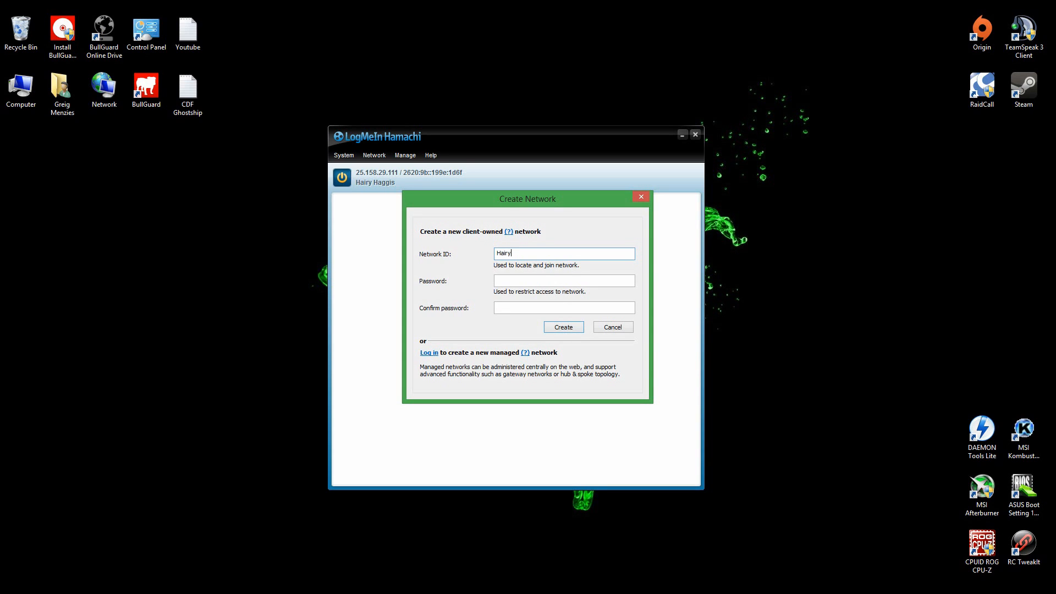
{"action": "type", "text": "Haggis"}
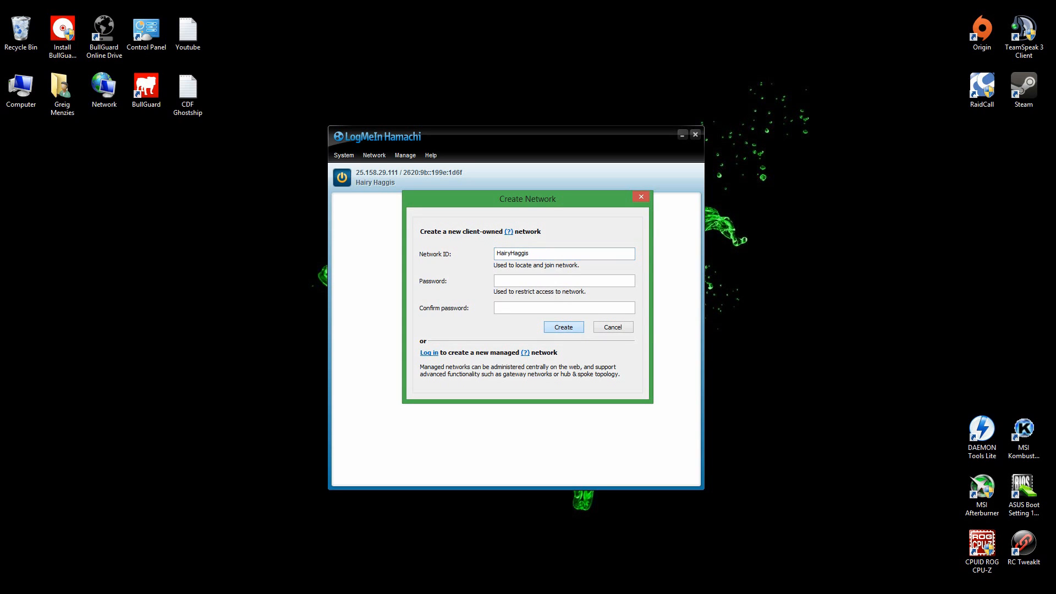
- Enter and confirm the network password, then create the HairyHaggis network
{"action": "left_click", "coordinate": [563, 327]}
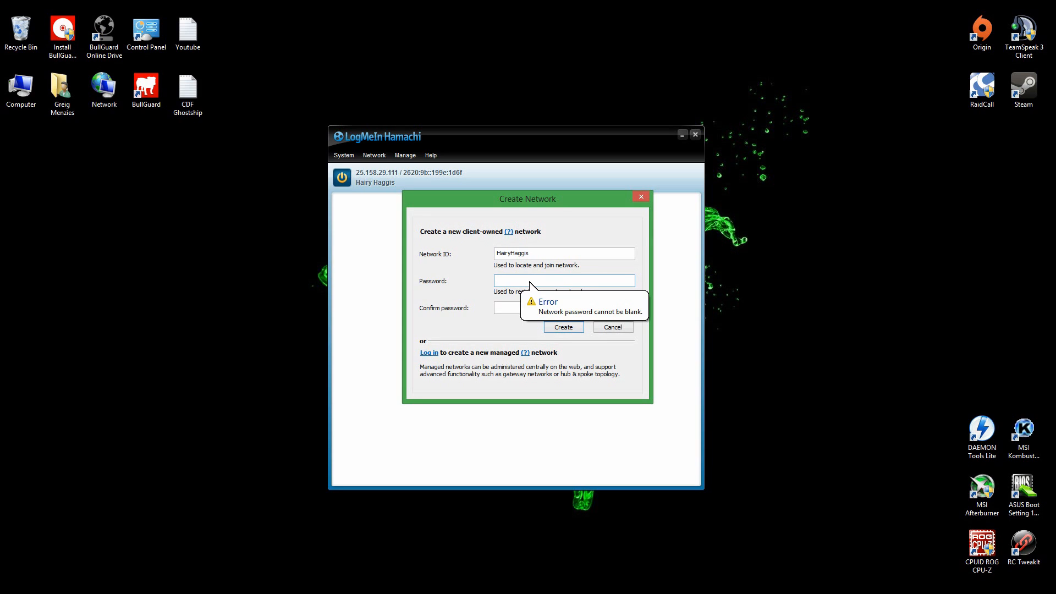
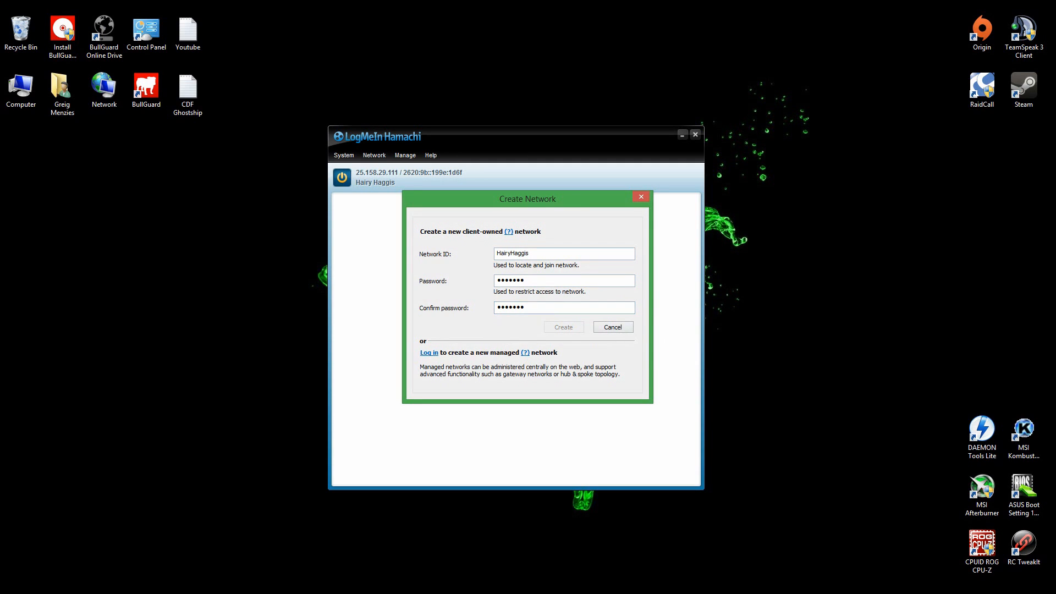
{"action": "left_click", "coordinate": [563, 326]}
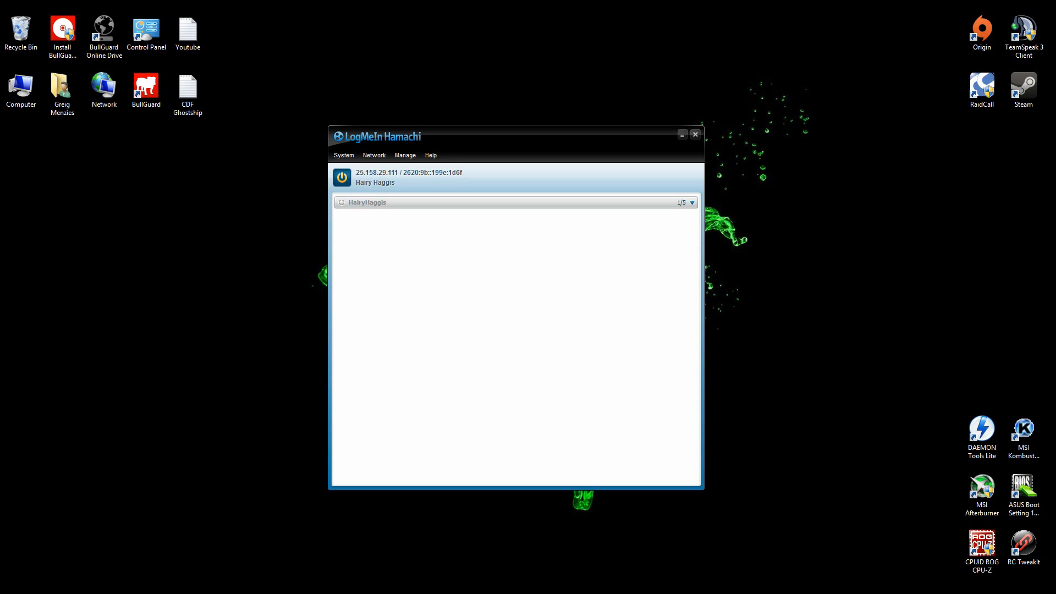
{"action": "mouse_move", "coordinate": [515, 202]}
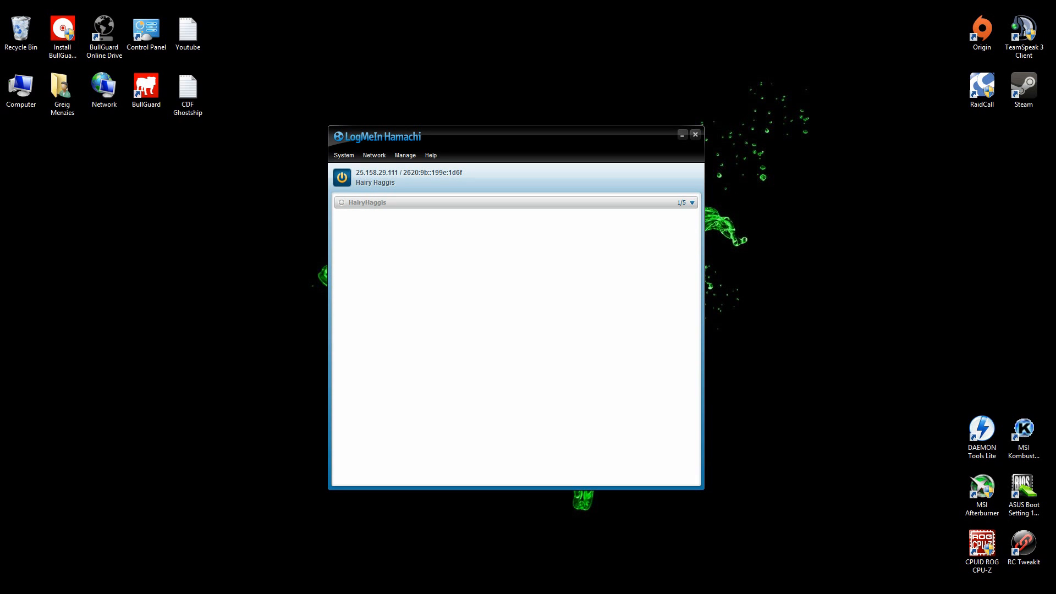
- Right-click the HairyHaggis network entry to show its options
{"action": "right_click", "coordinate": [368, 201]}
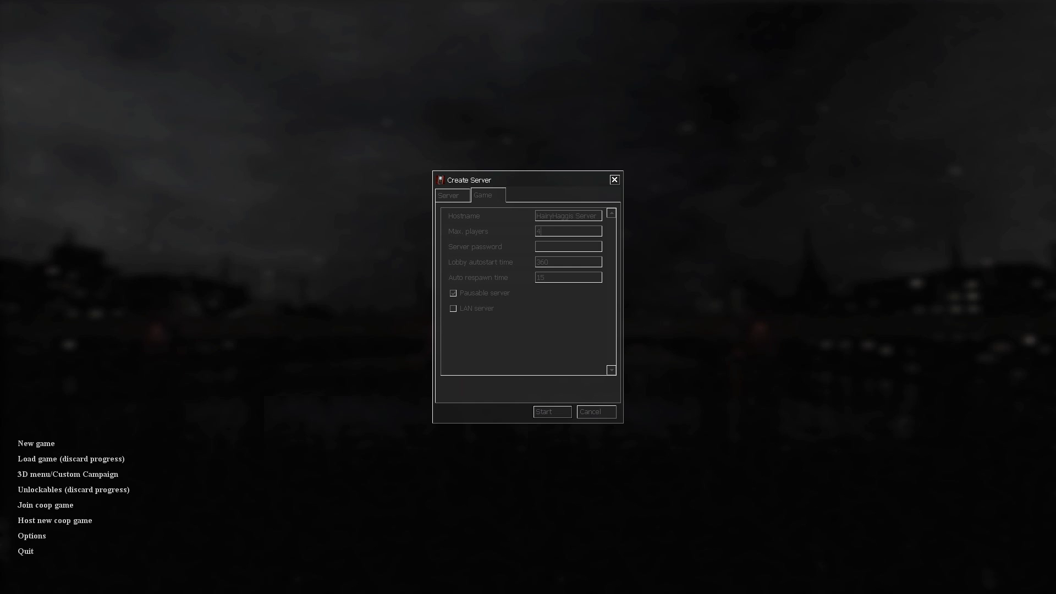
- Start the HairyHaggis Server co-op game for 4 players, with LAN server unchecked
{"action": "left_click", "coordinate": [552, 412]}
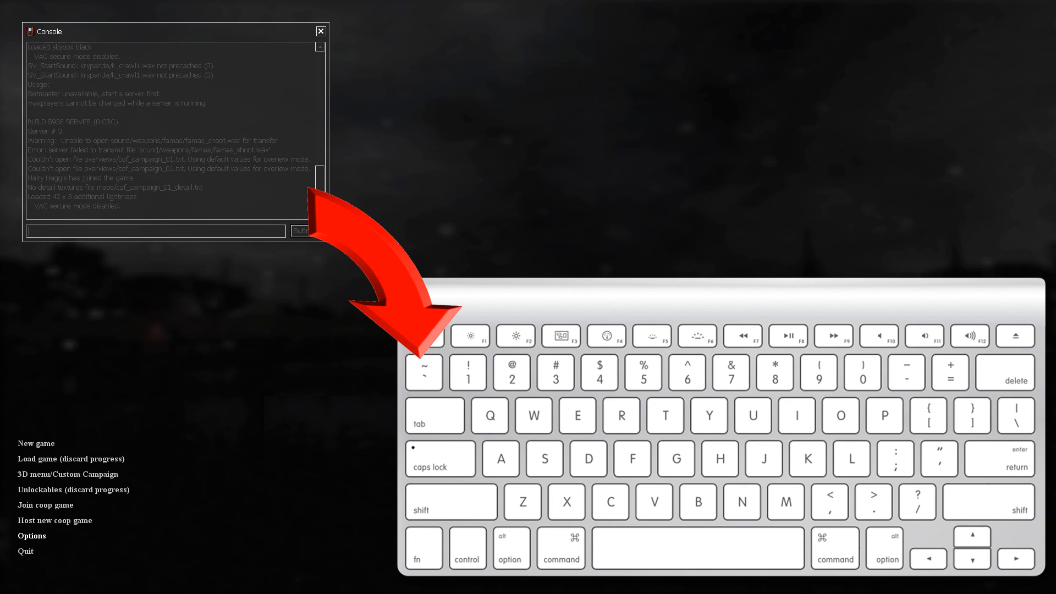
- Enter sv_lan 0 in the Cry of Fear console
{"action": "type", "text": "sv_lan"}
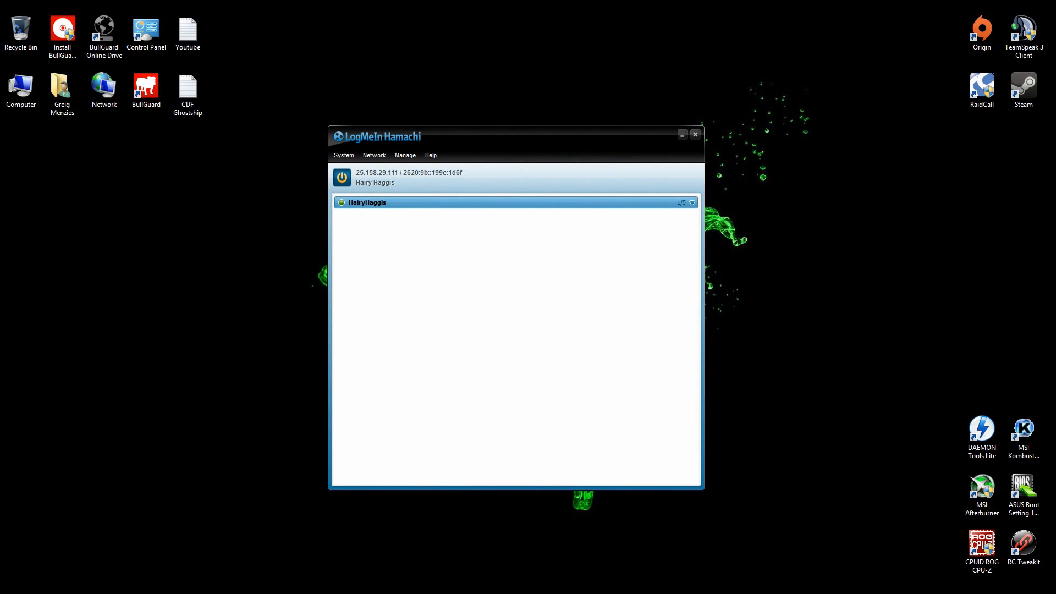
- Right-click in Hamachi to copy the host's IPv4 address
{"action": "right_click", "coordinate": [367, 202]}
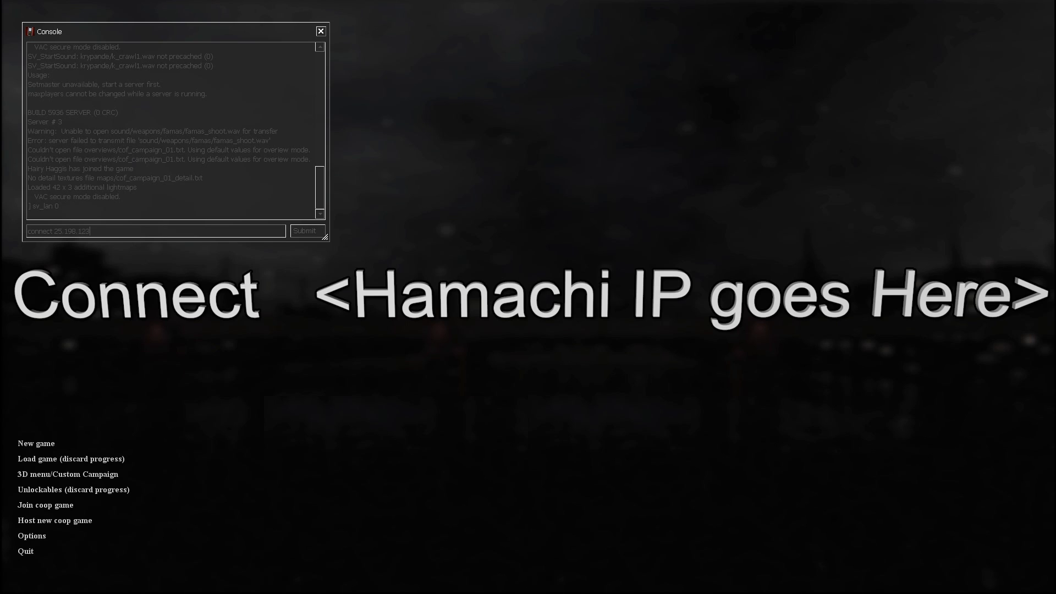
- Finish typing the connect command to the Hamachi address 25.158.123.11
{"action": "type", "text": ".11"}
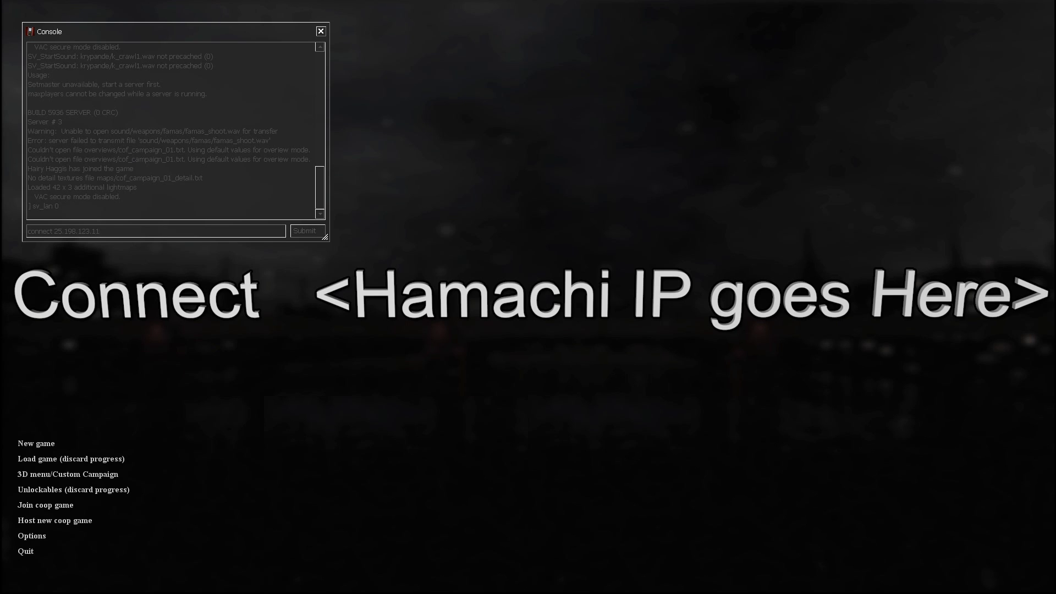